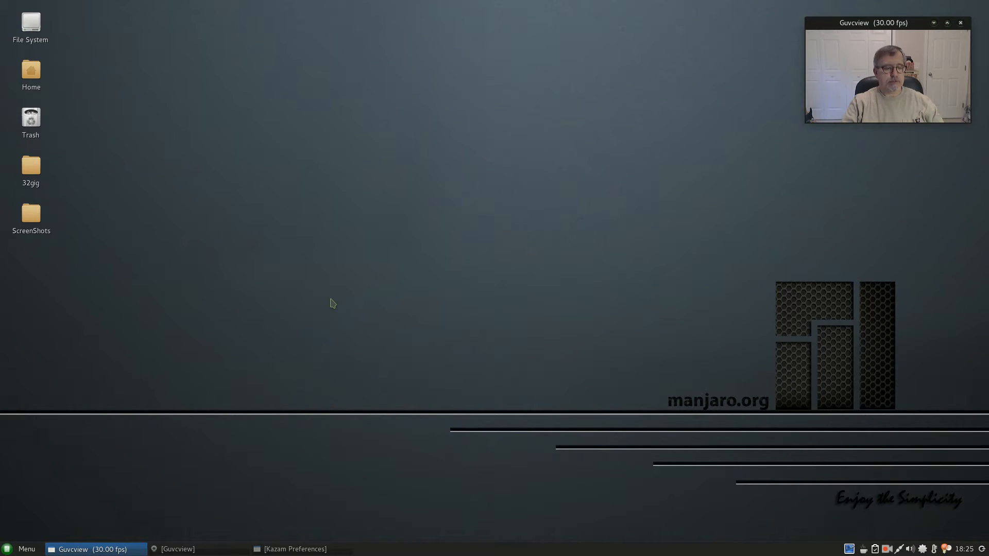
mouse_move(439, 277)
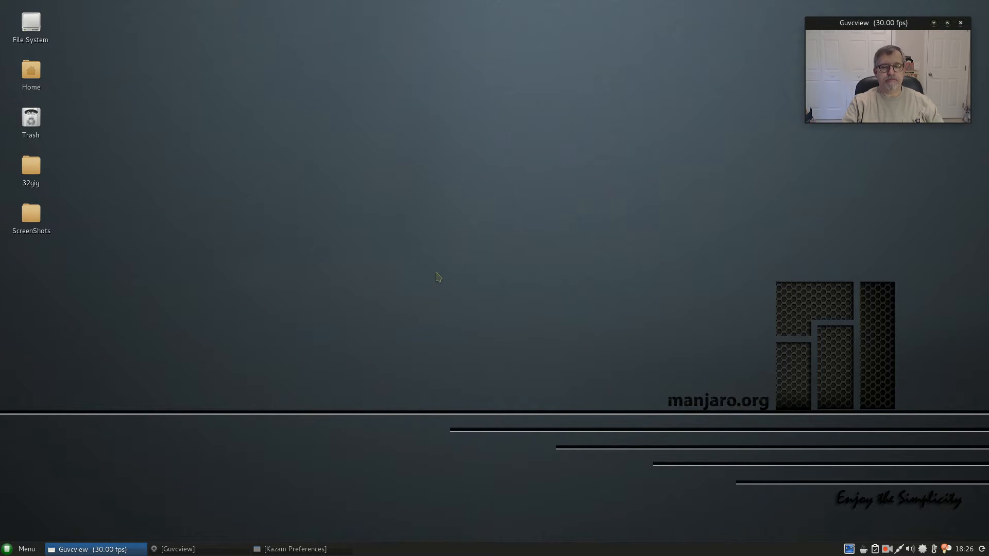
mouse_move(492, 277)
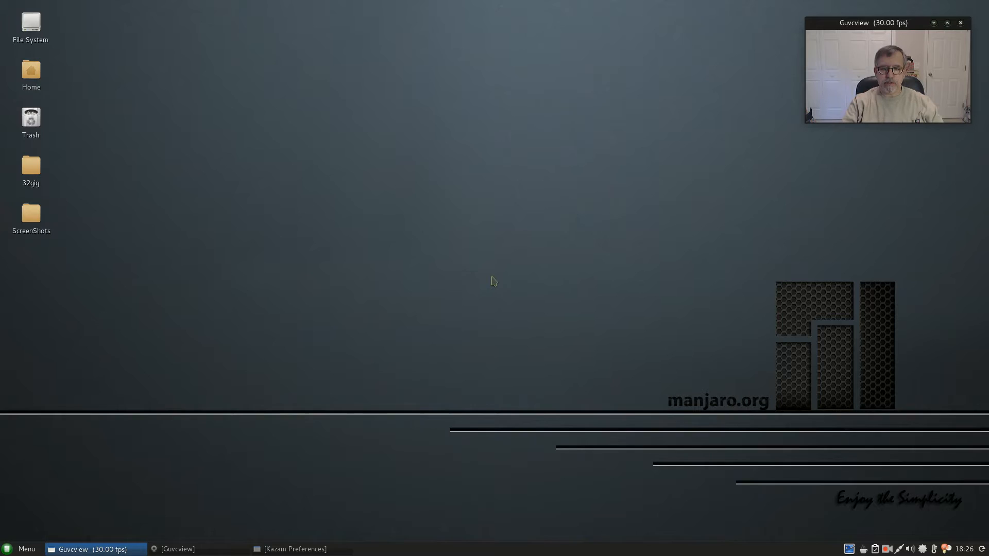
mouse_move(497, 280)
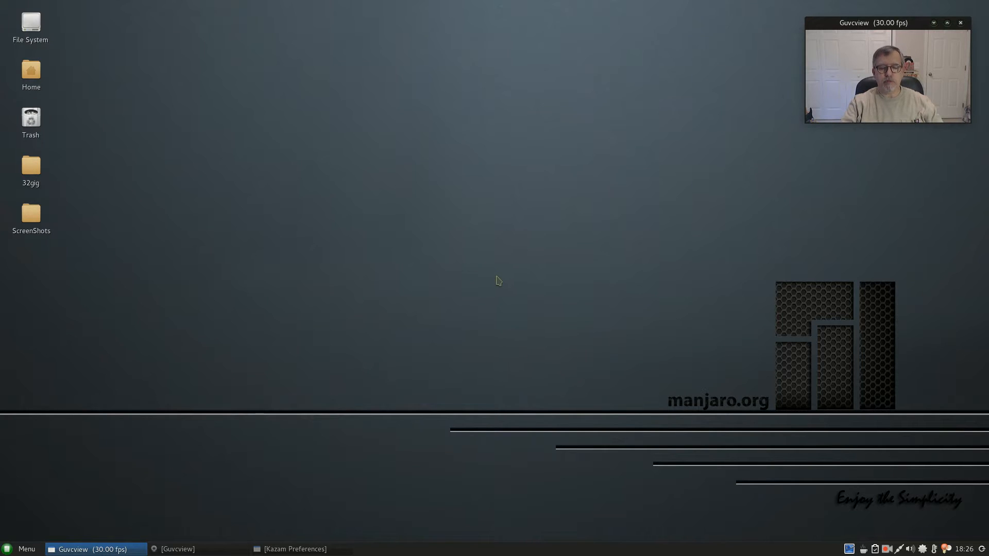
mouse_move(472, 288)
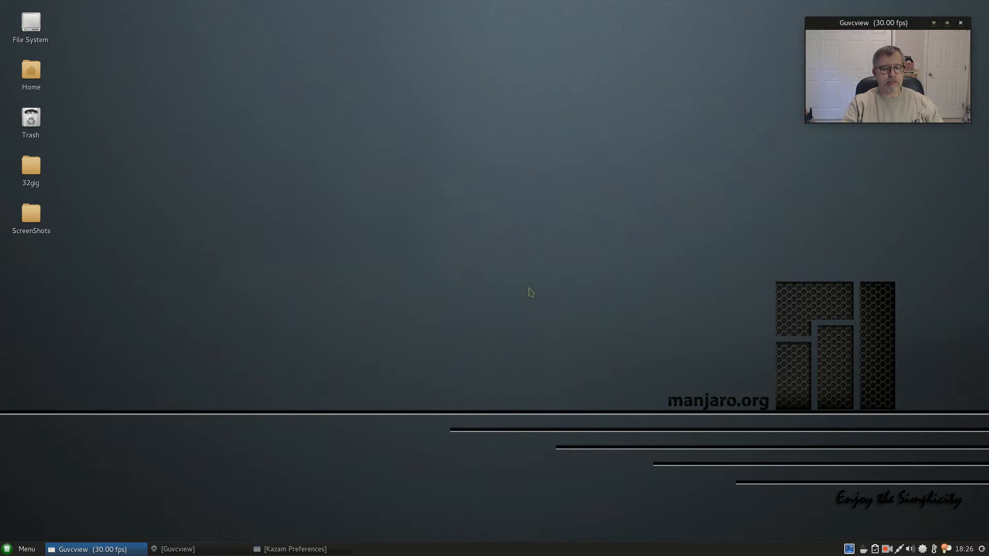
mouse_move(50, 481)
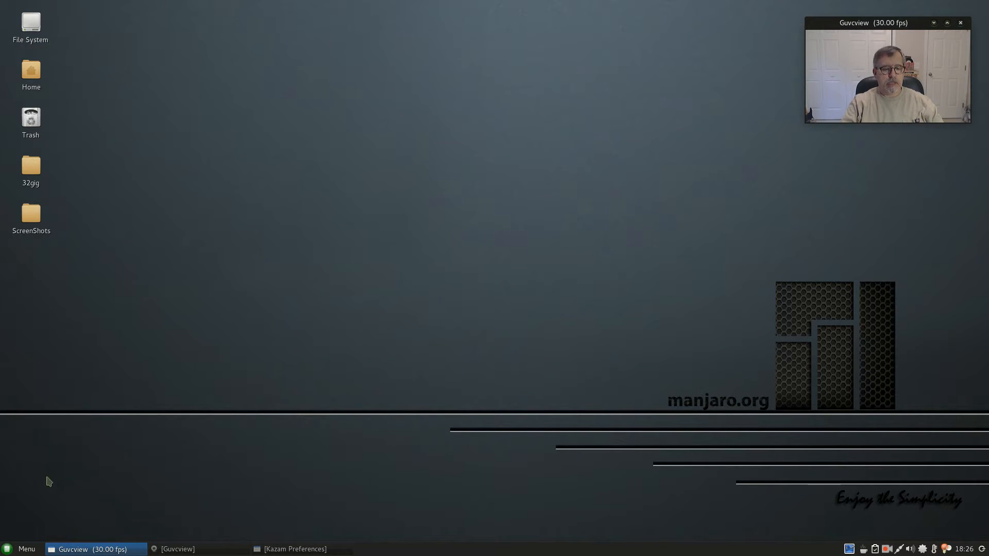
Launch CherryTree from the Menu's Recently Used list and maximize its empty notes window
click(21, 549)
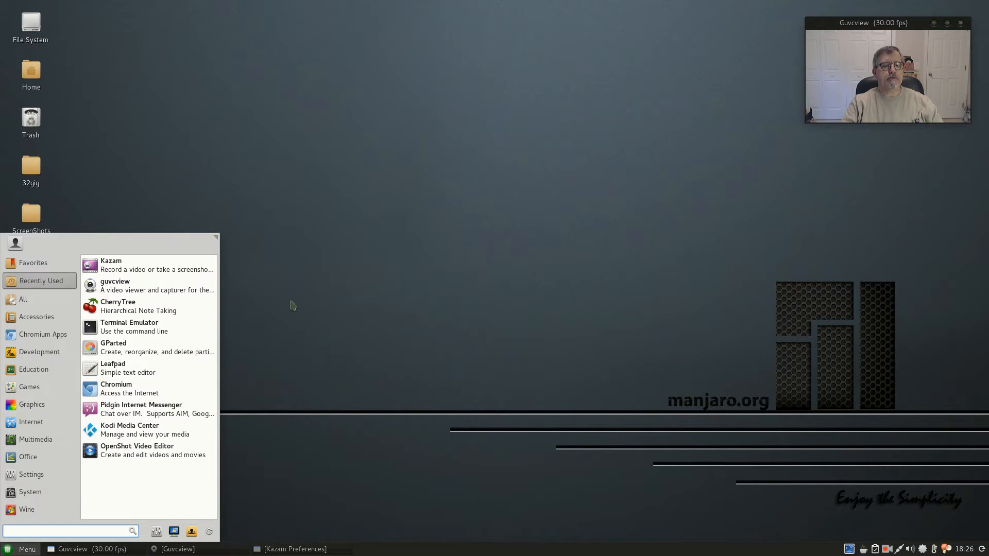
click(118, 306)
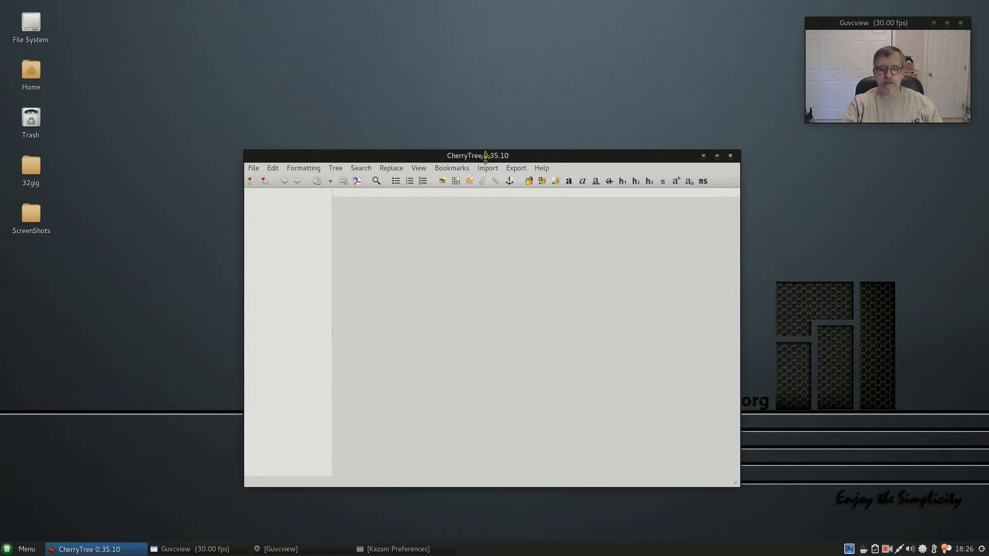
click(717, 155)
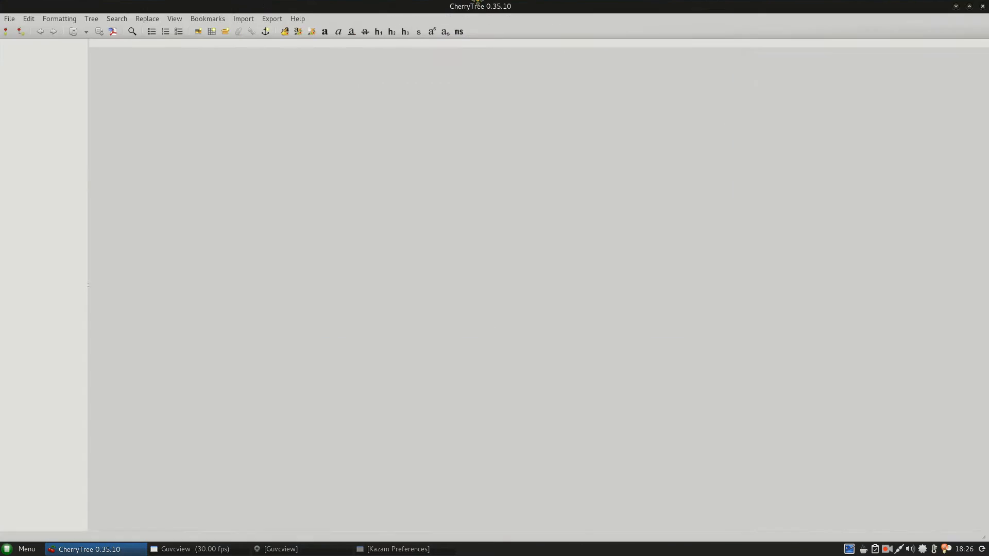
click(958, 6)
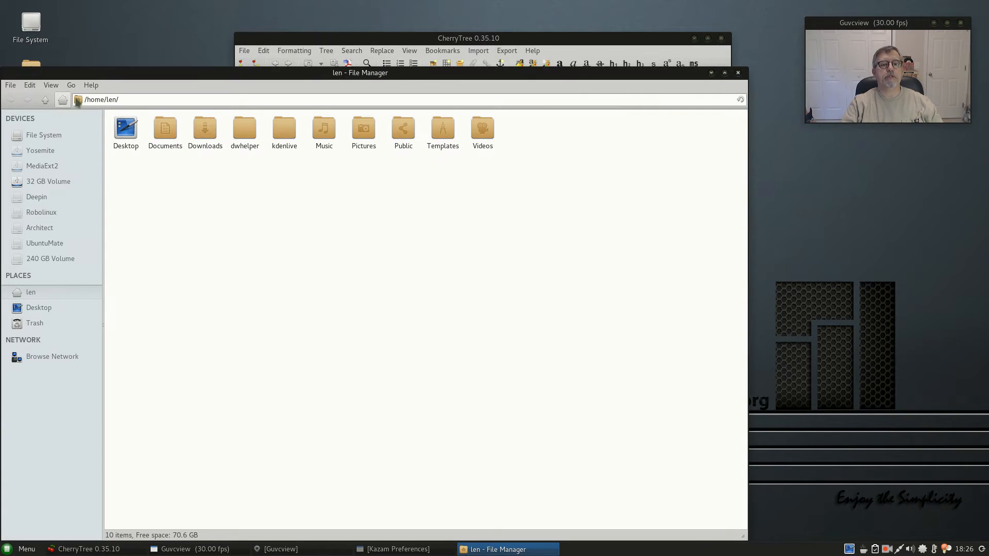
Enter the Documents folder in Thunar before closing the file manager
click(165, 130)
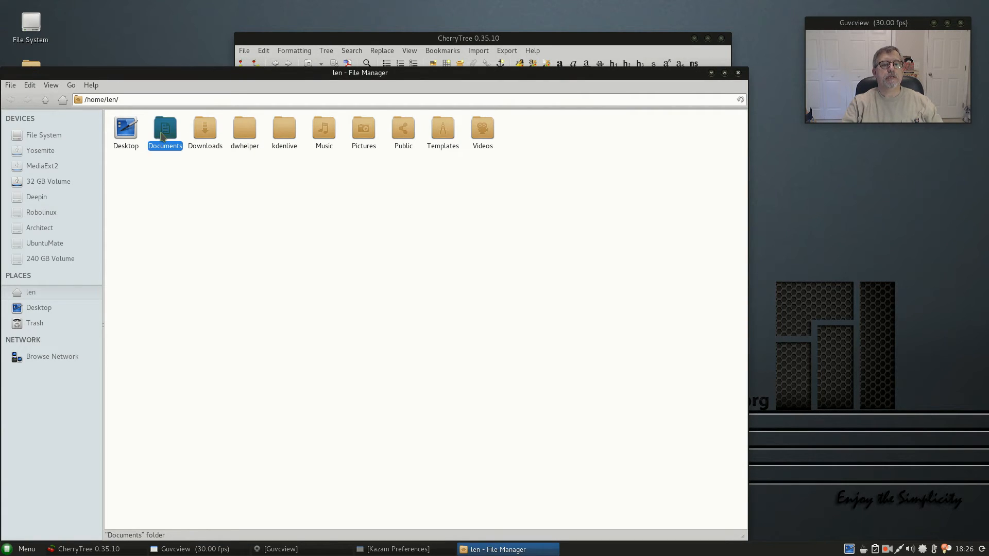
double_click(165, 129)
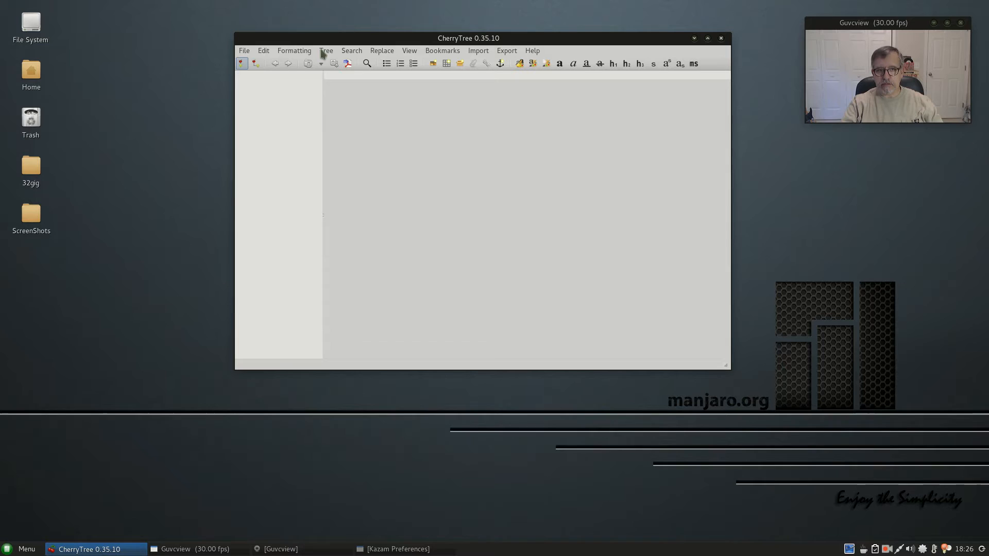
mouse_move(309, 44)
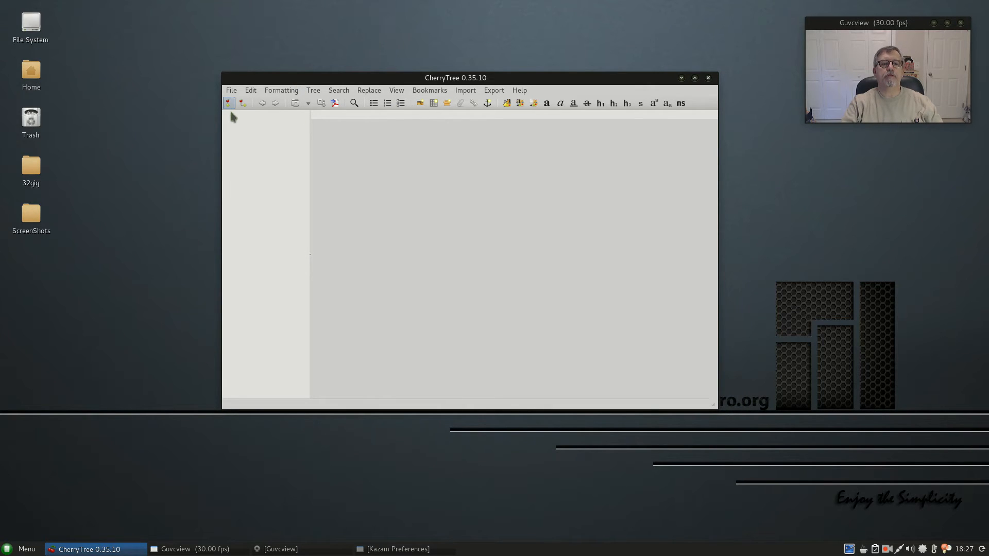
mouse_move(429, 96)
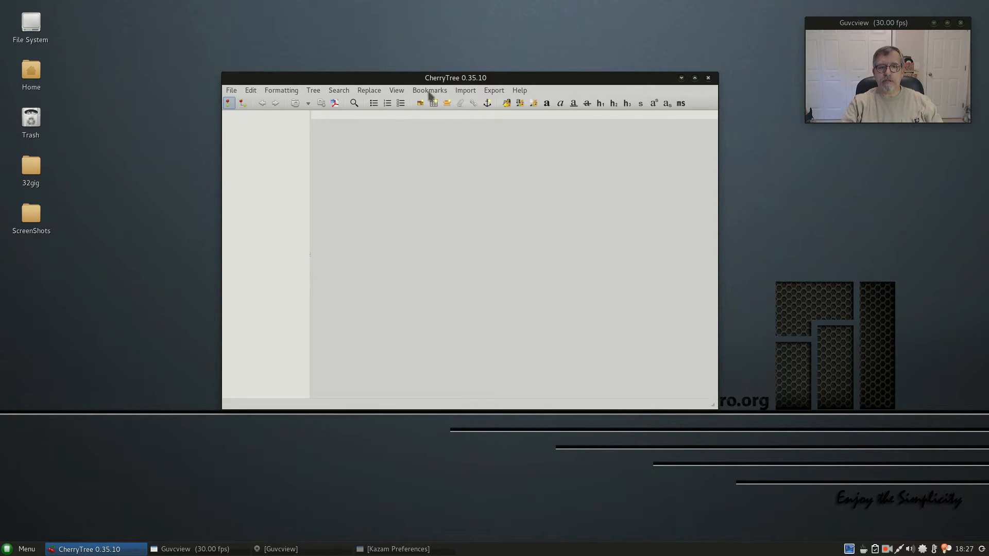
mouse_move(505, 92)
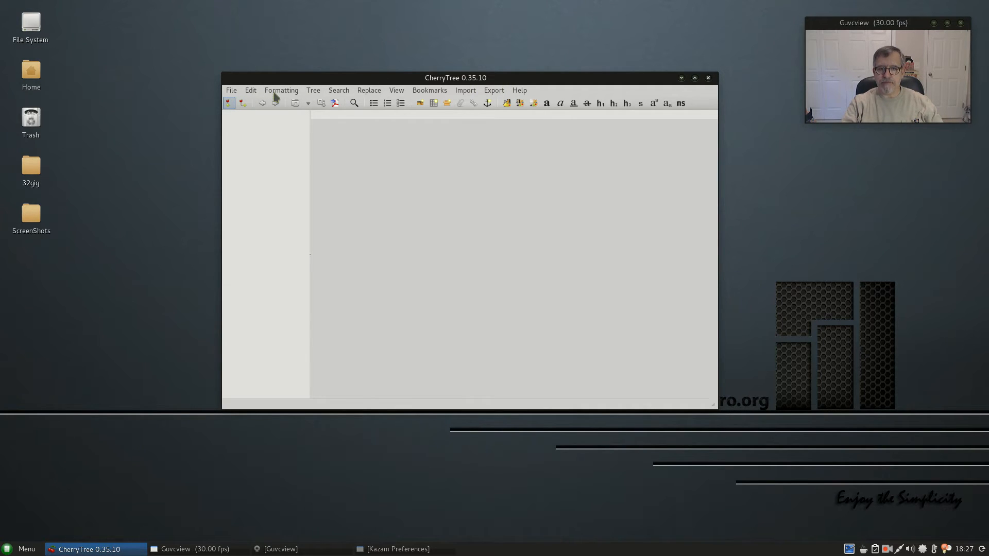
mouse_move(467, 98)
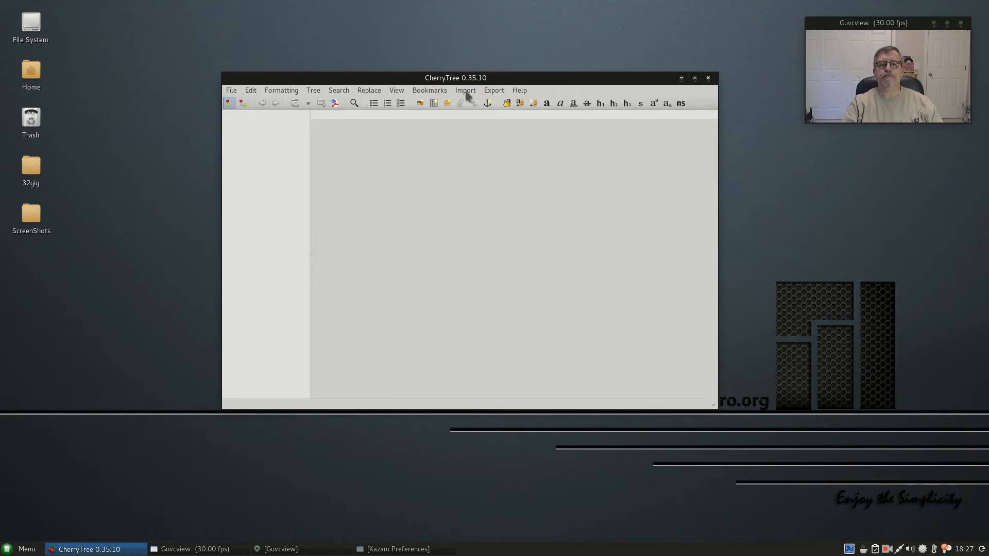
Import the Documents folder via Import > From Folder of Plain Text Files
click(465, 91)
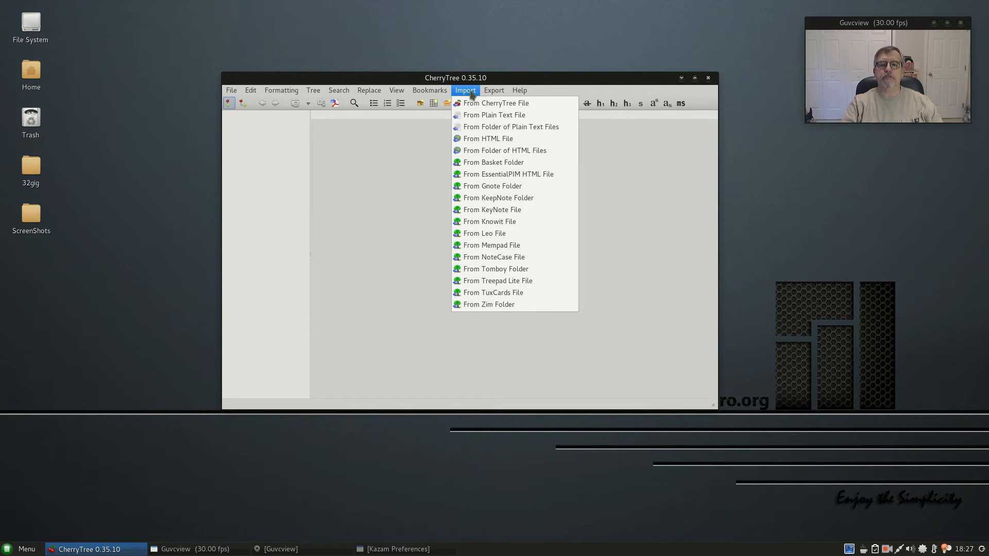
mouse_move(495, 115)
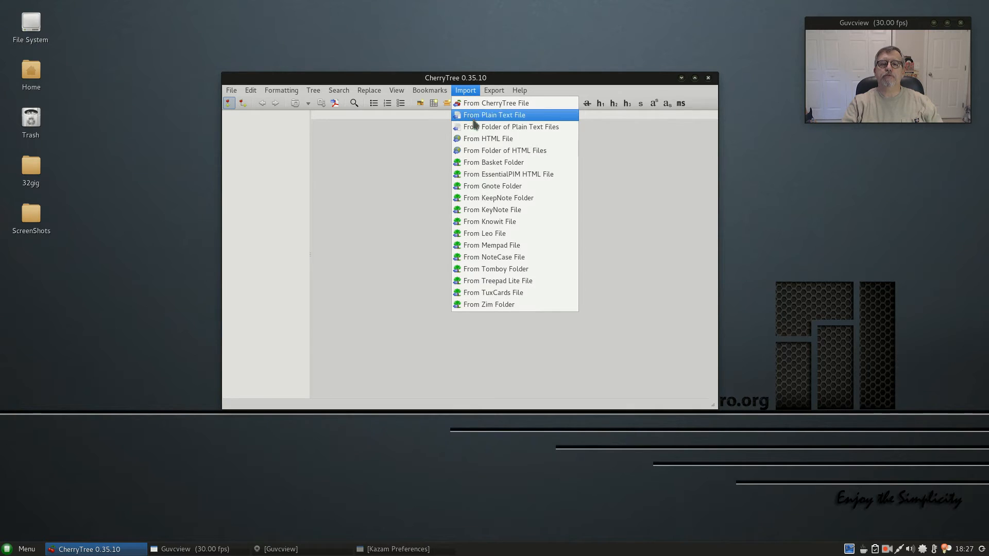
mouse_move(511, 126)
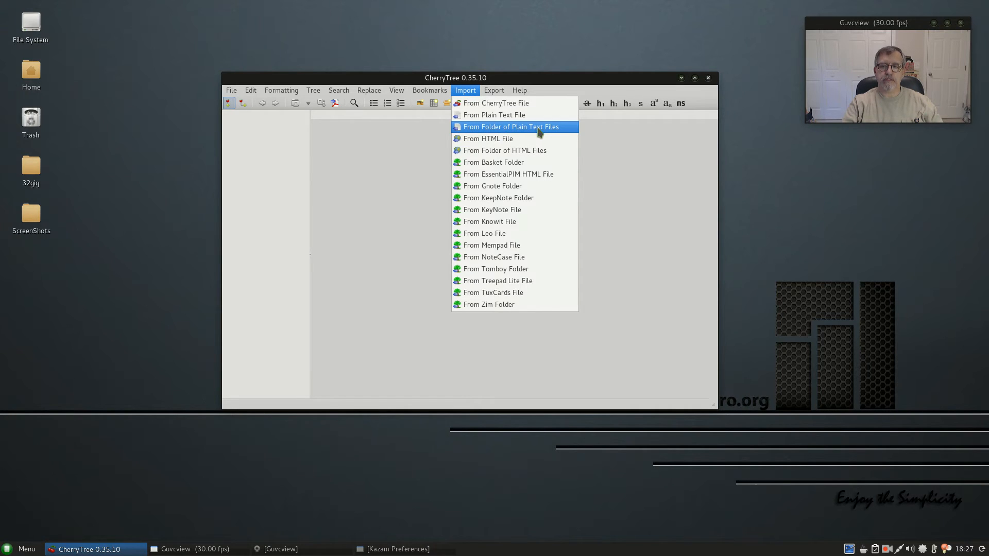
click(511, 127)
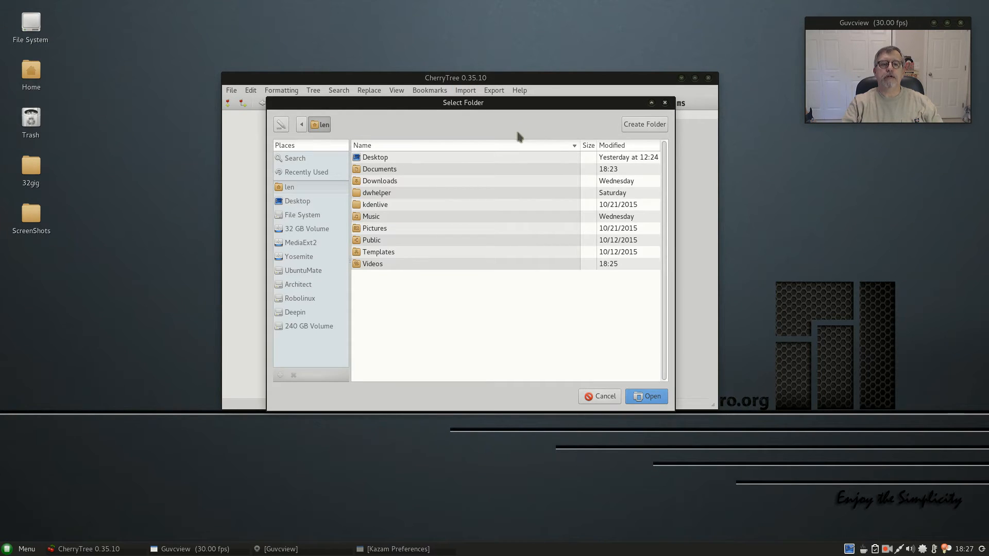
click(379, 169)
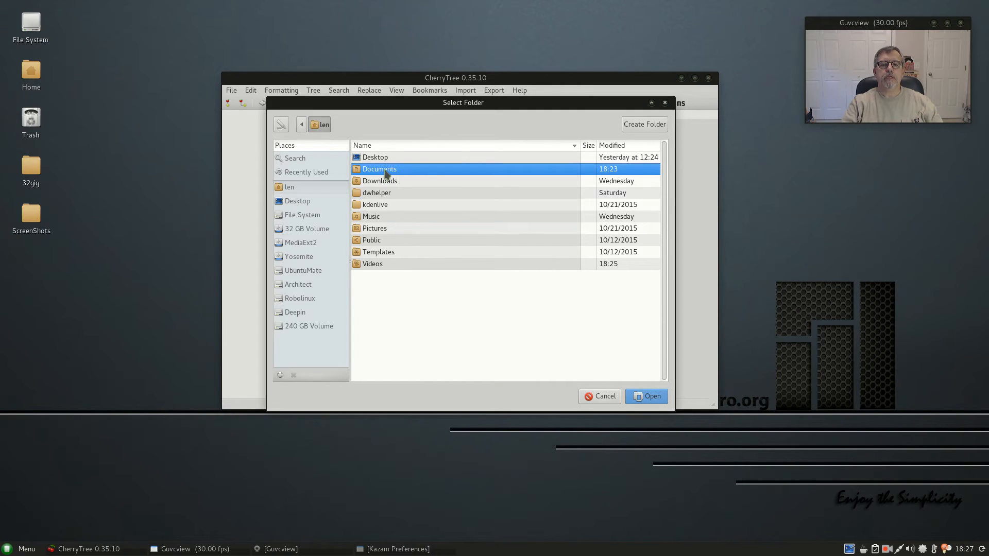
double_click(379, 169)
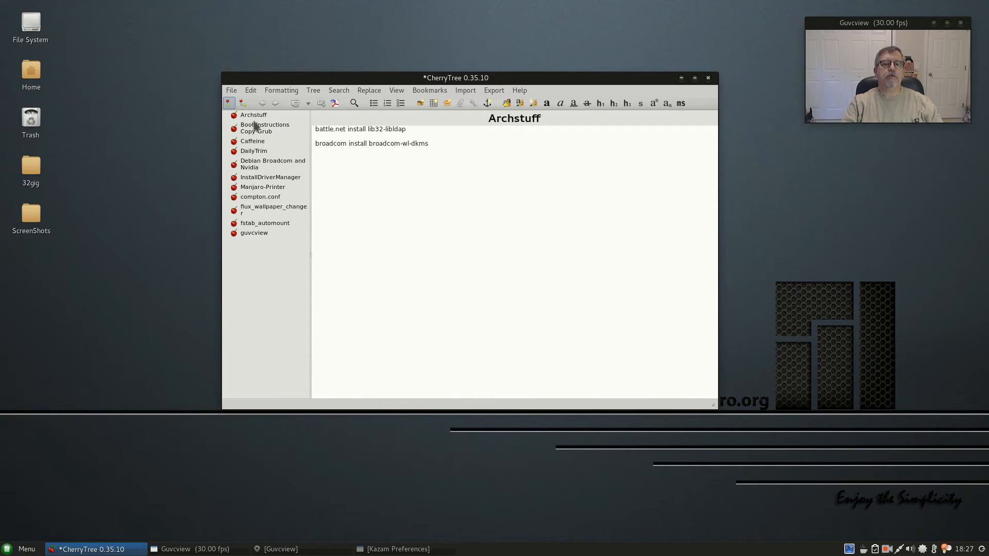
mouse_move(254, 238)
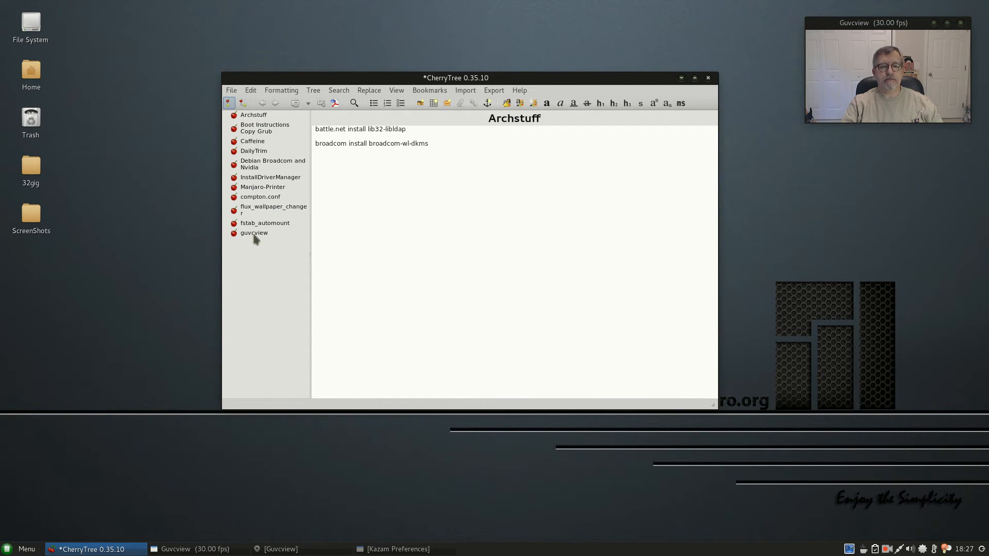
mouse_move(253, 120)
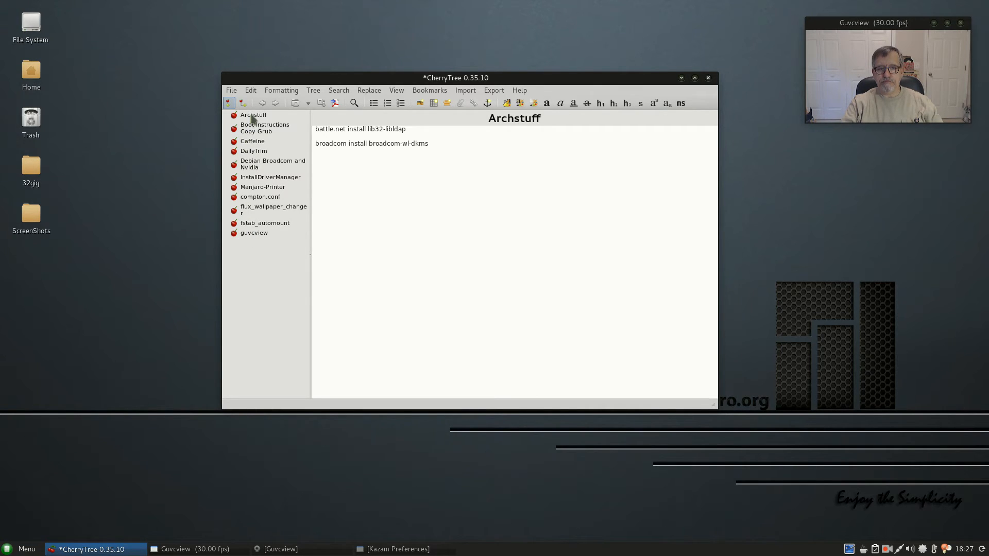
View each imported note in turn: Archstuff, Boot Instructions Copy Grub, Caffeine, Debian Broadcom and Nvidia, Manjaro-Printer, compton.conf, fstab_automount, guvcview
click(253, 115)
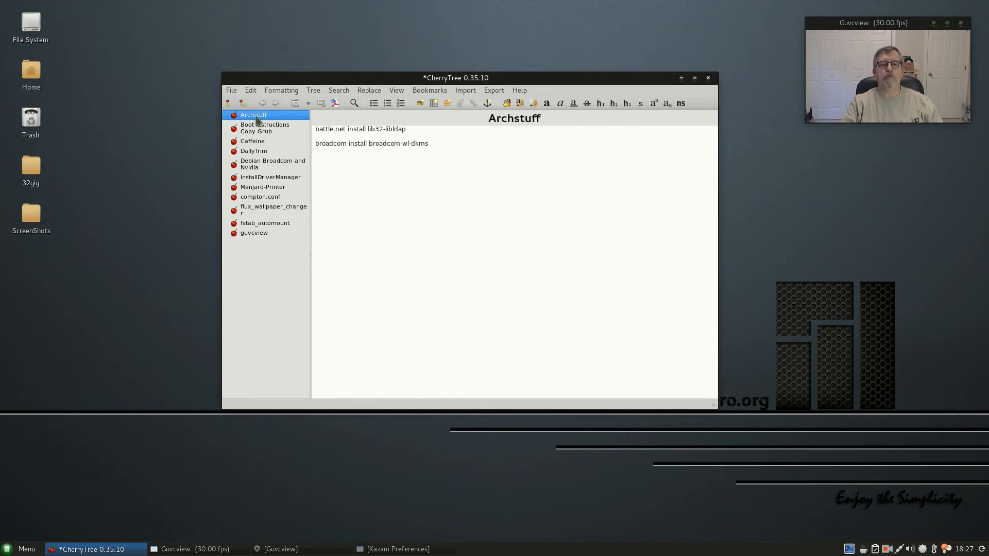
click(265, 128)
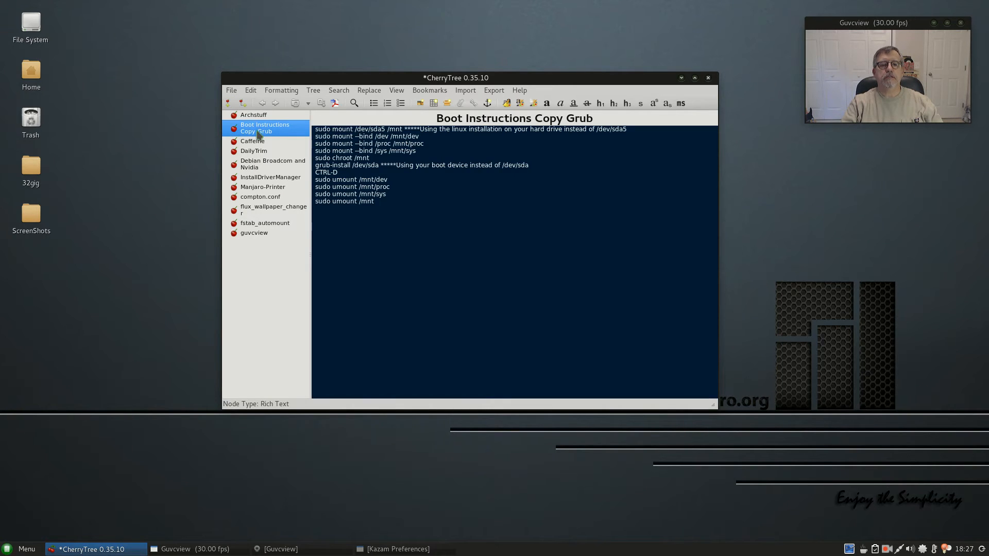
click(253, 141)
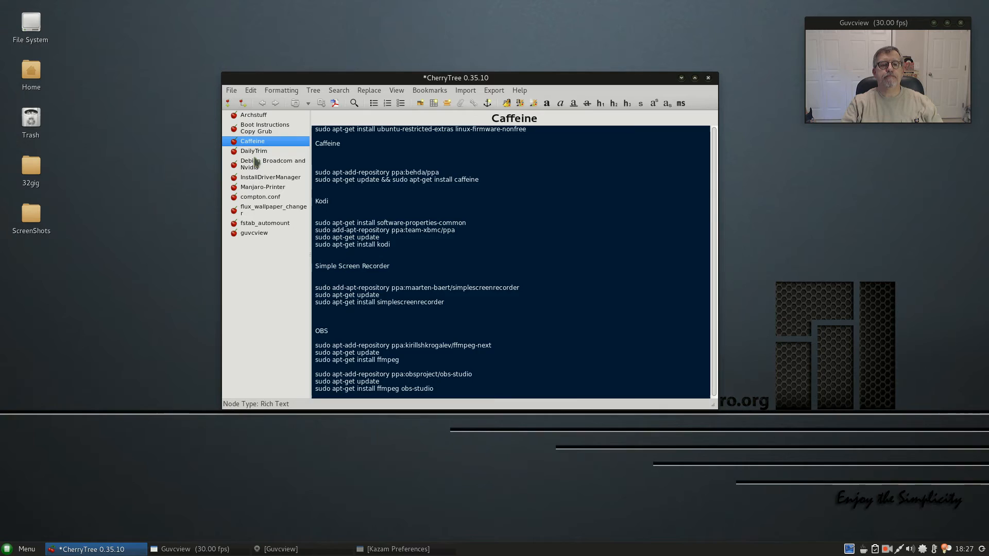
click(274, 164)
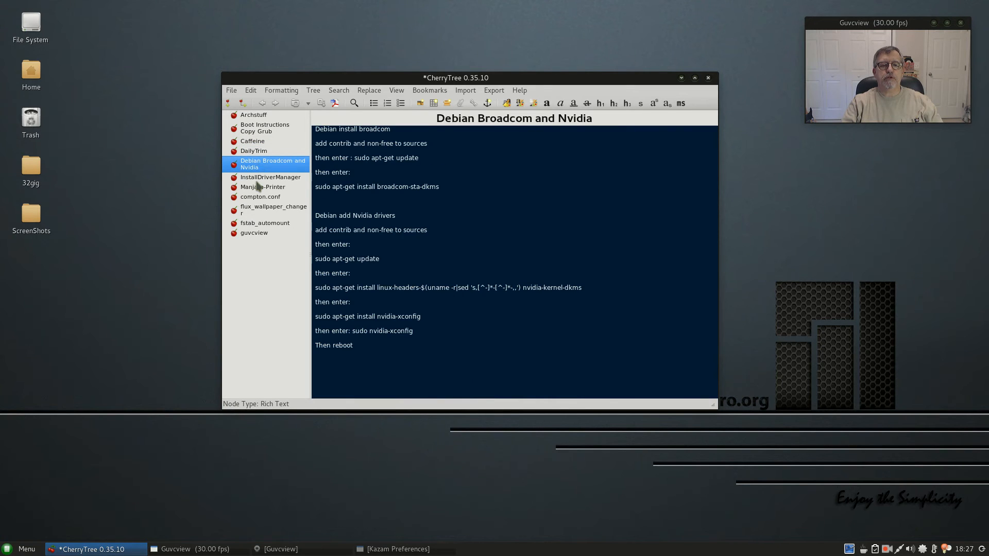
click(263, 186)
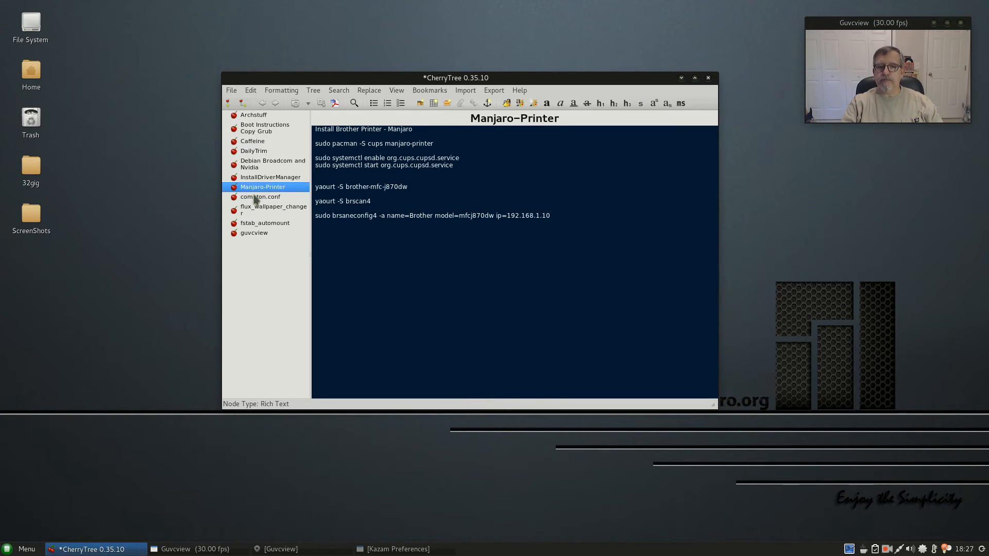
click(259, 196)
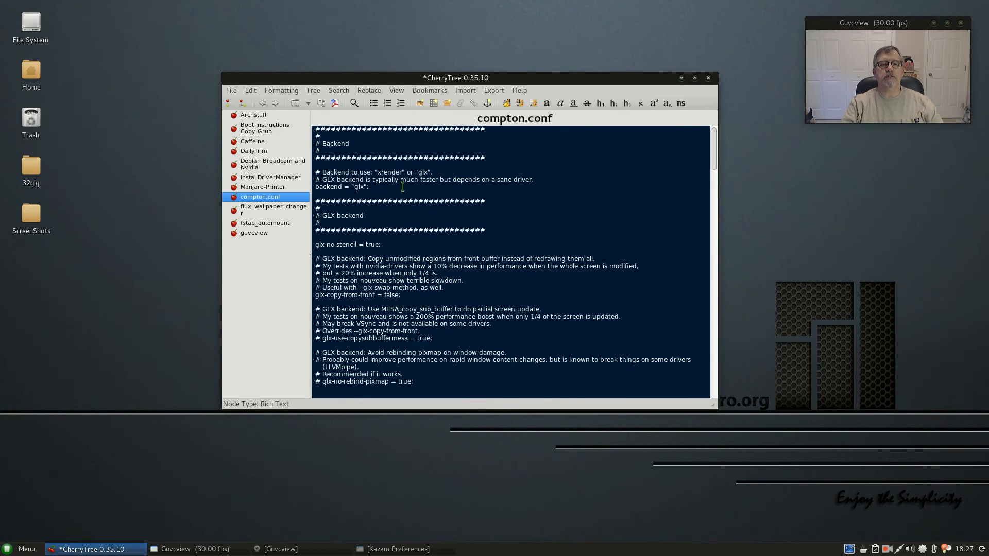
click(266, 222)
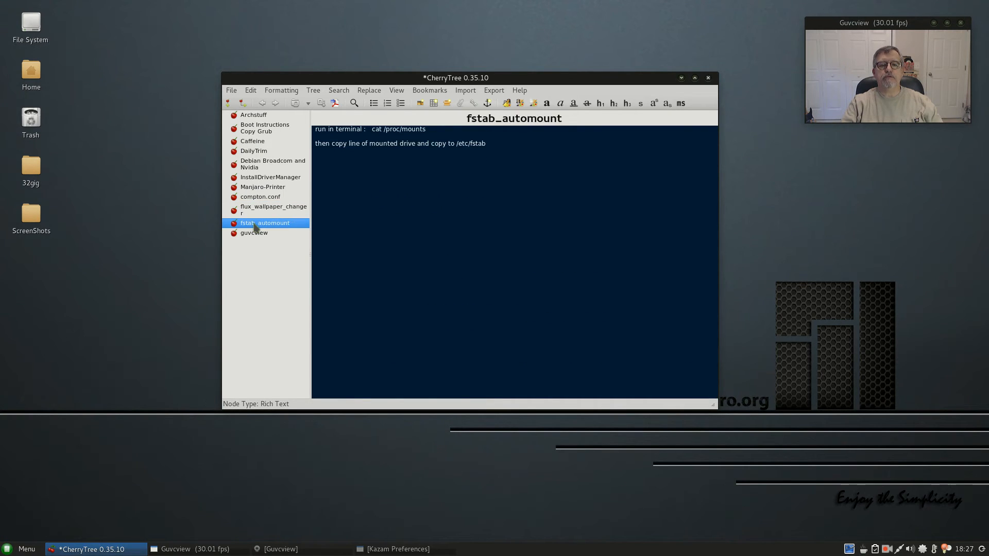
click(253, 232)
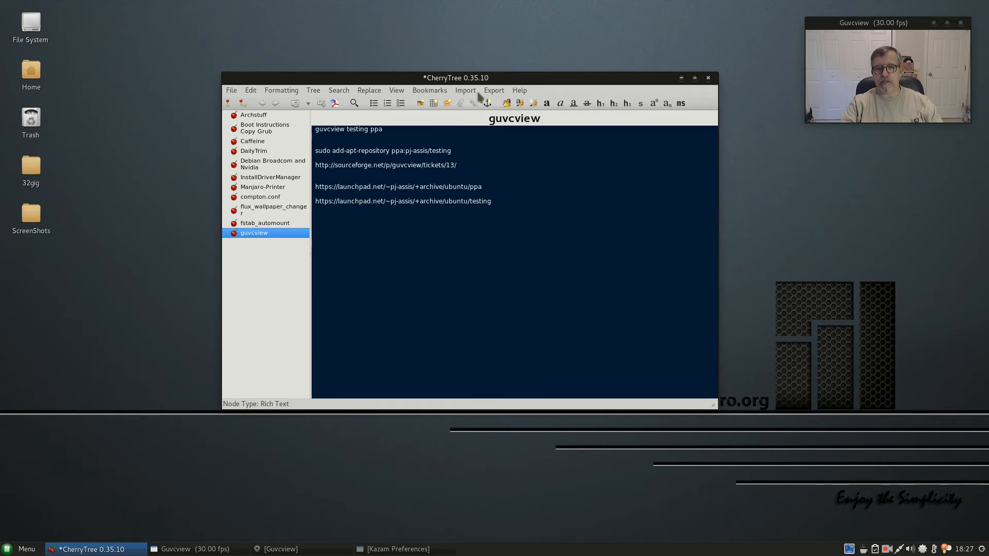
mouse_move(520, 81)
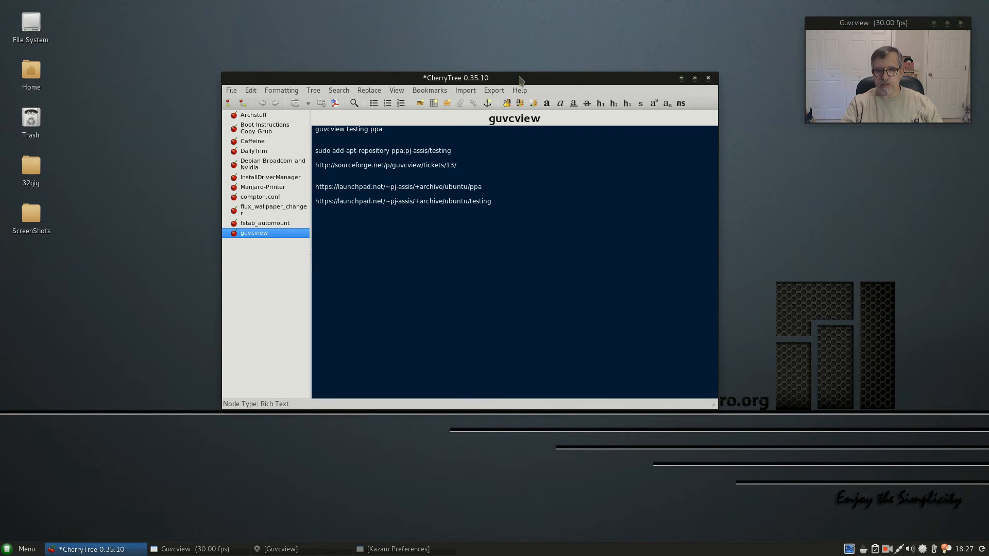
Move the CherryTree window slightly down and to the right on the desktop
drag(457, 77, 468, 94)
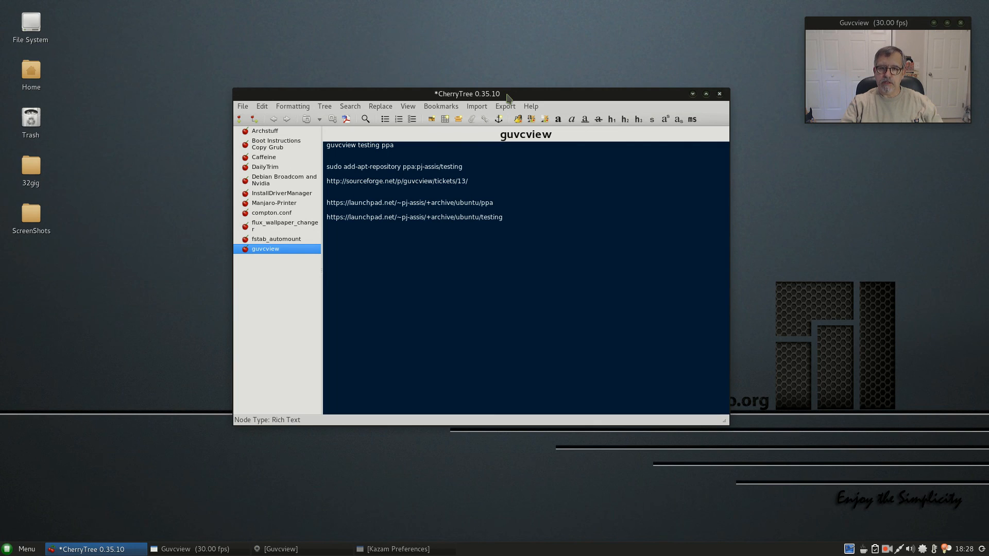
mouse_move(512, 96)
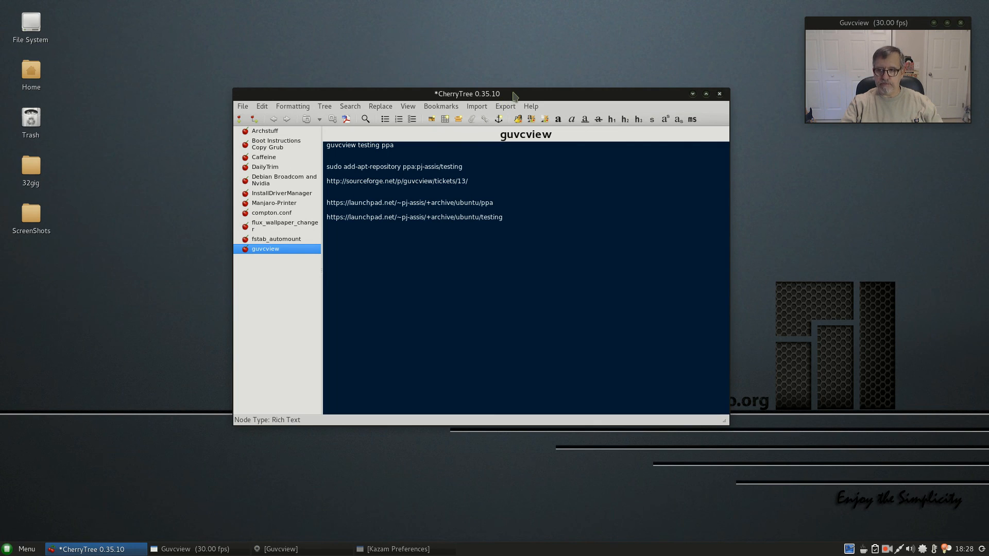